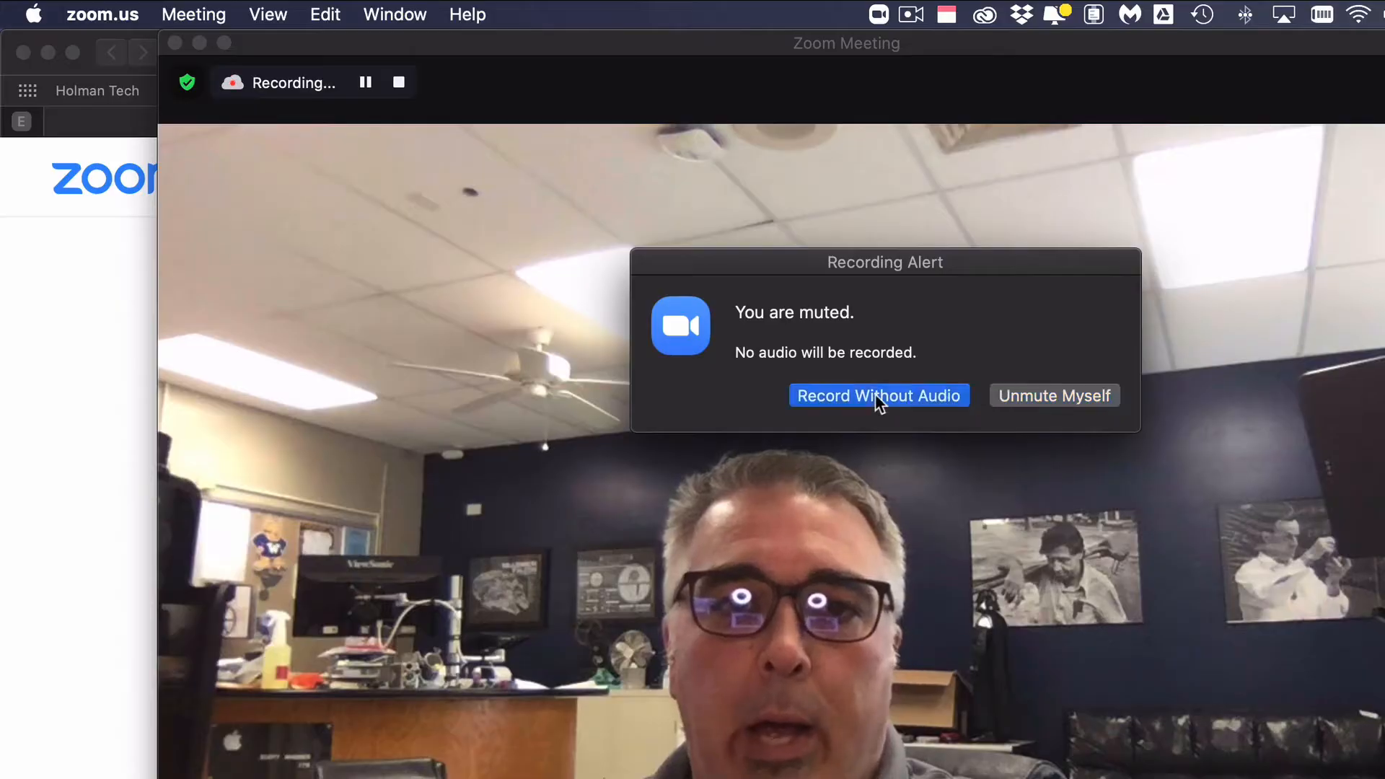
Step: Continue recording without audio and show Zoom's General settings via zoom.us > Preferences
click(879, 395)
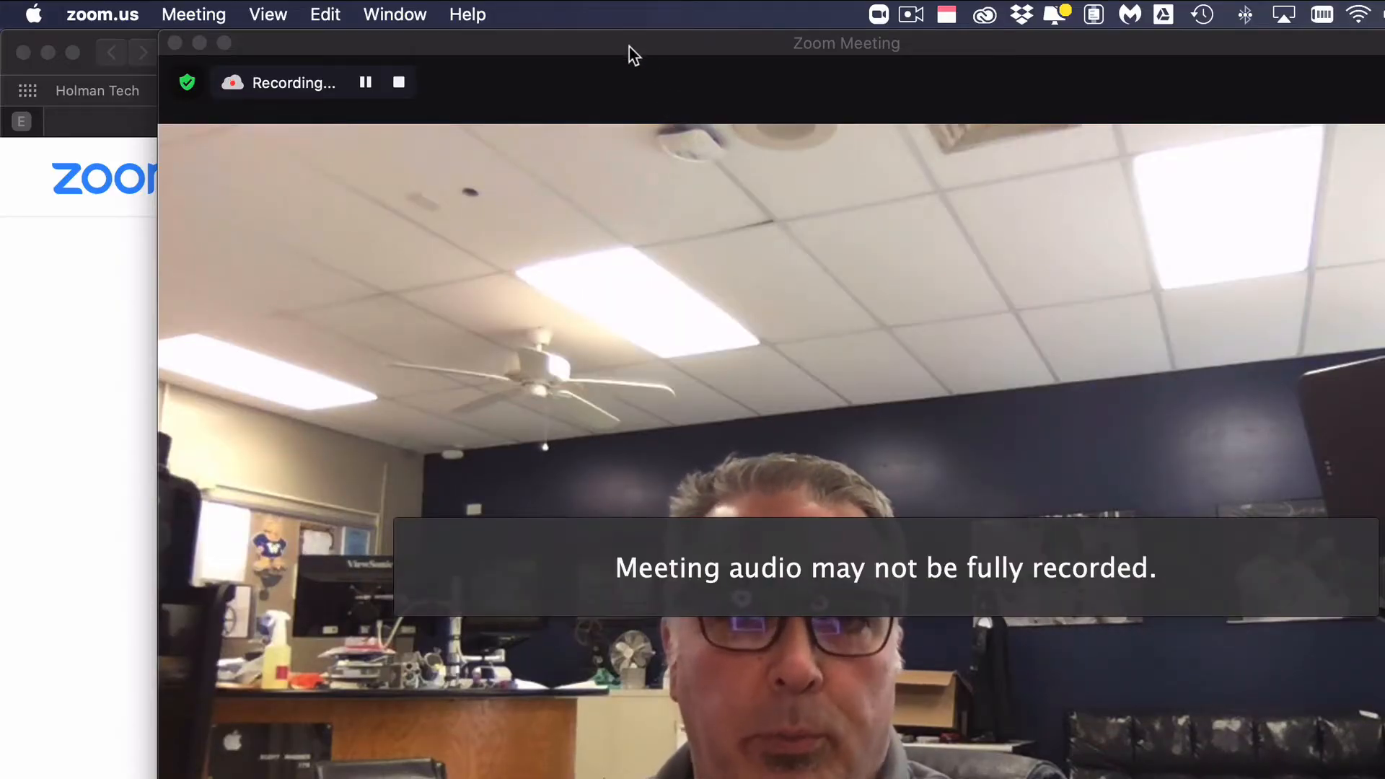
click(101, 14)
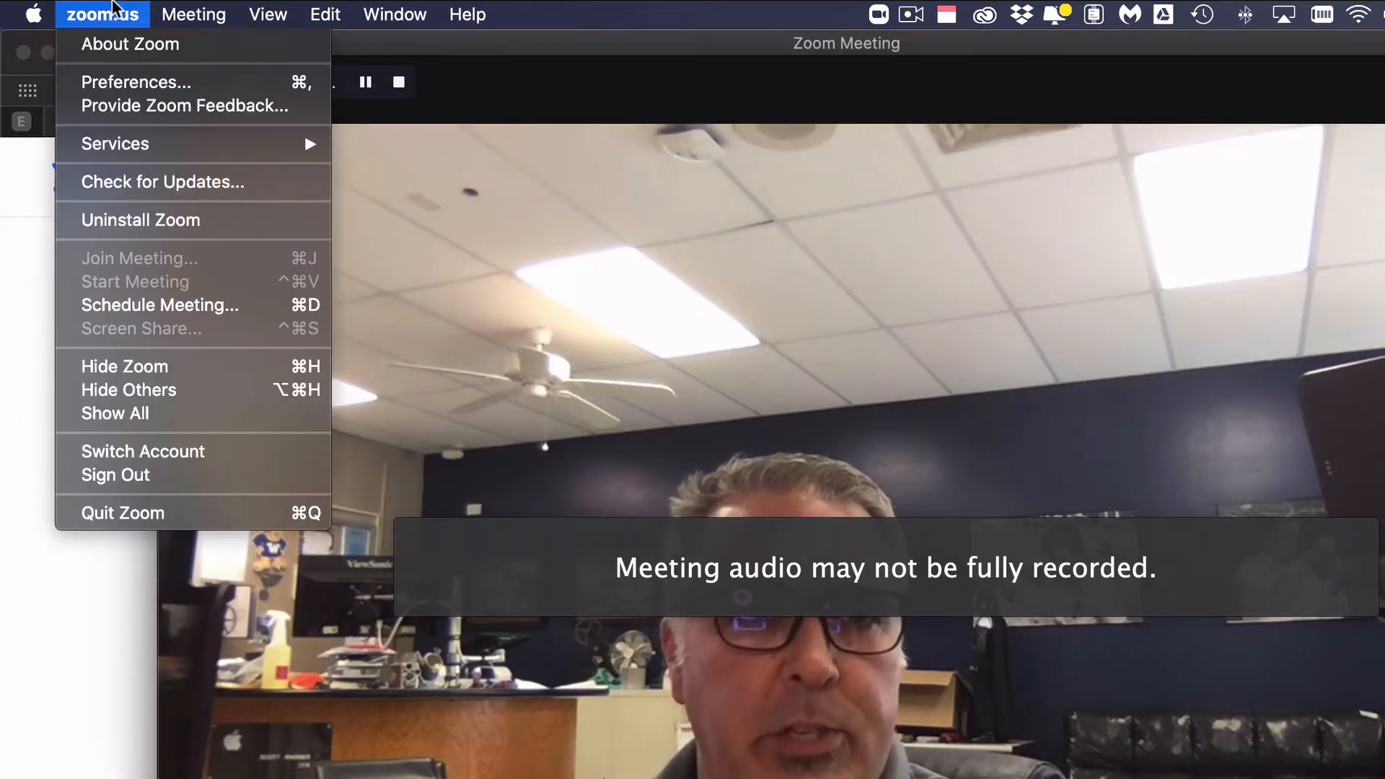
mouse_move(135, 82)
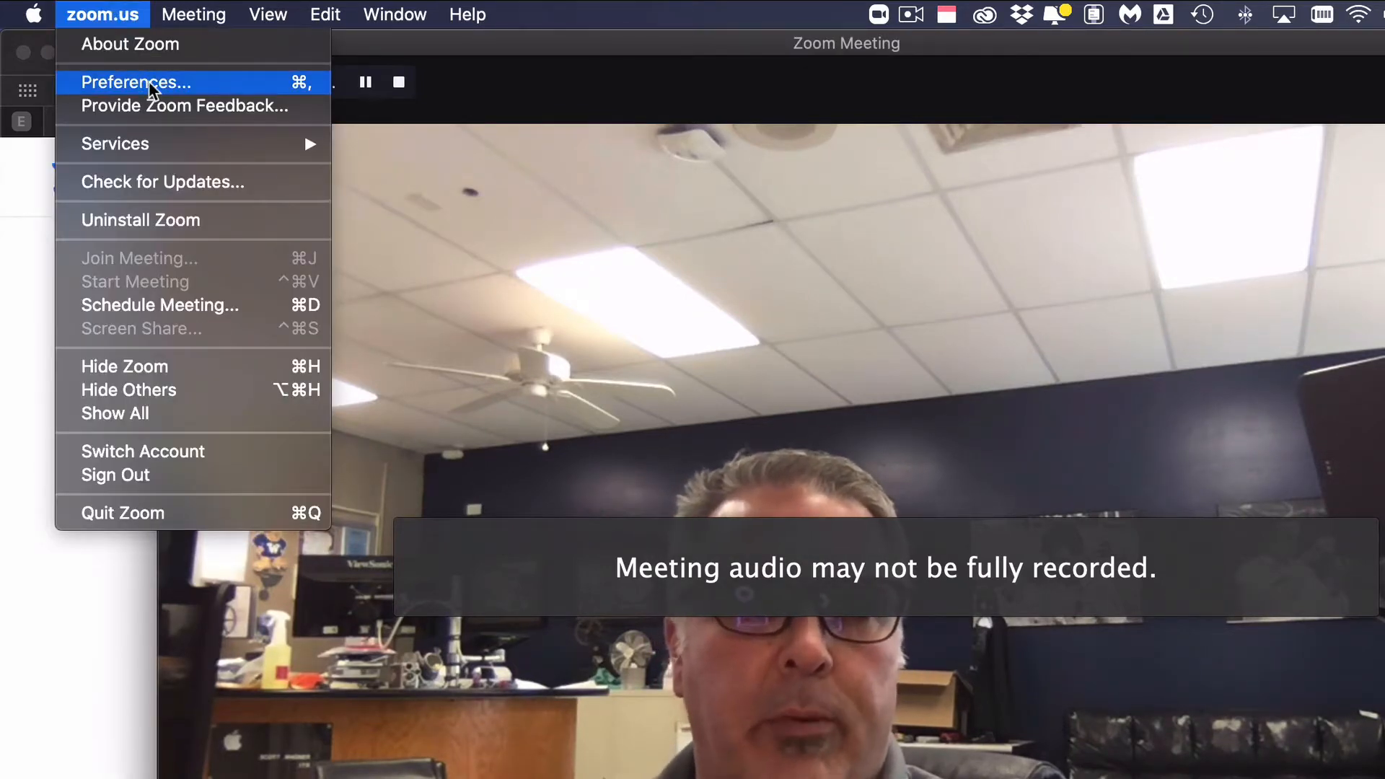
click(135, 82)
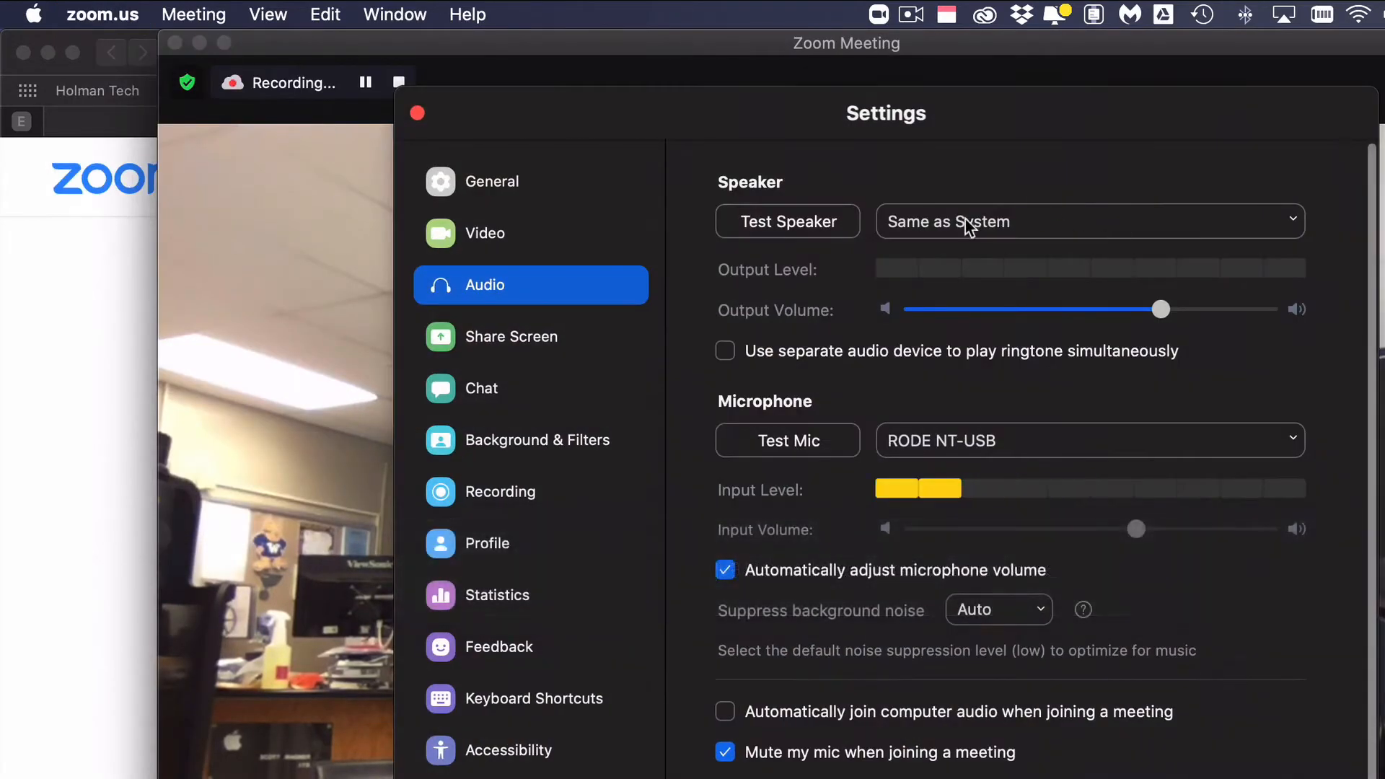
click(493, 182)
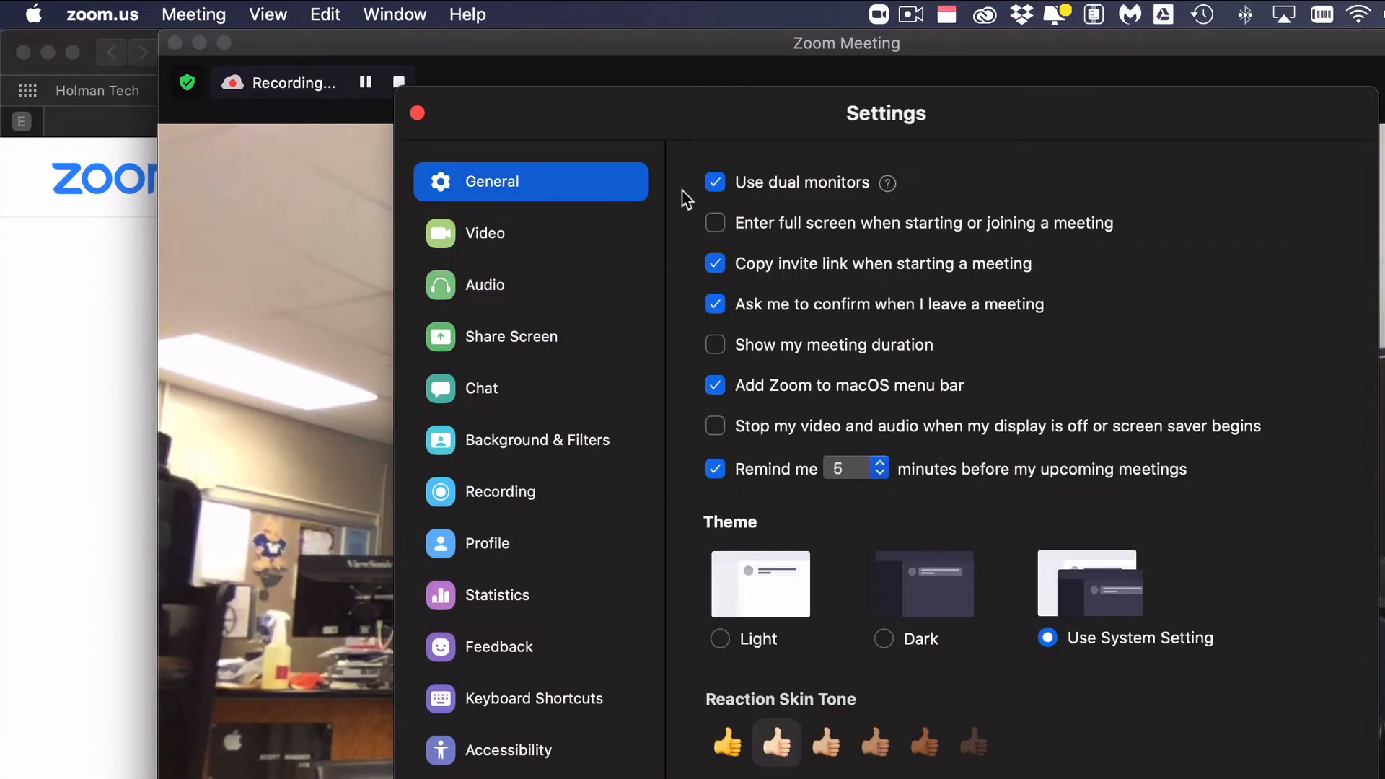
click(714, 184)
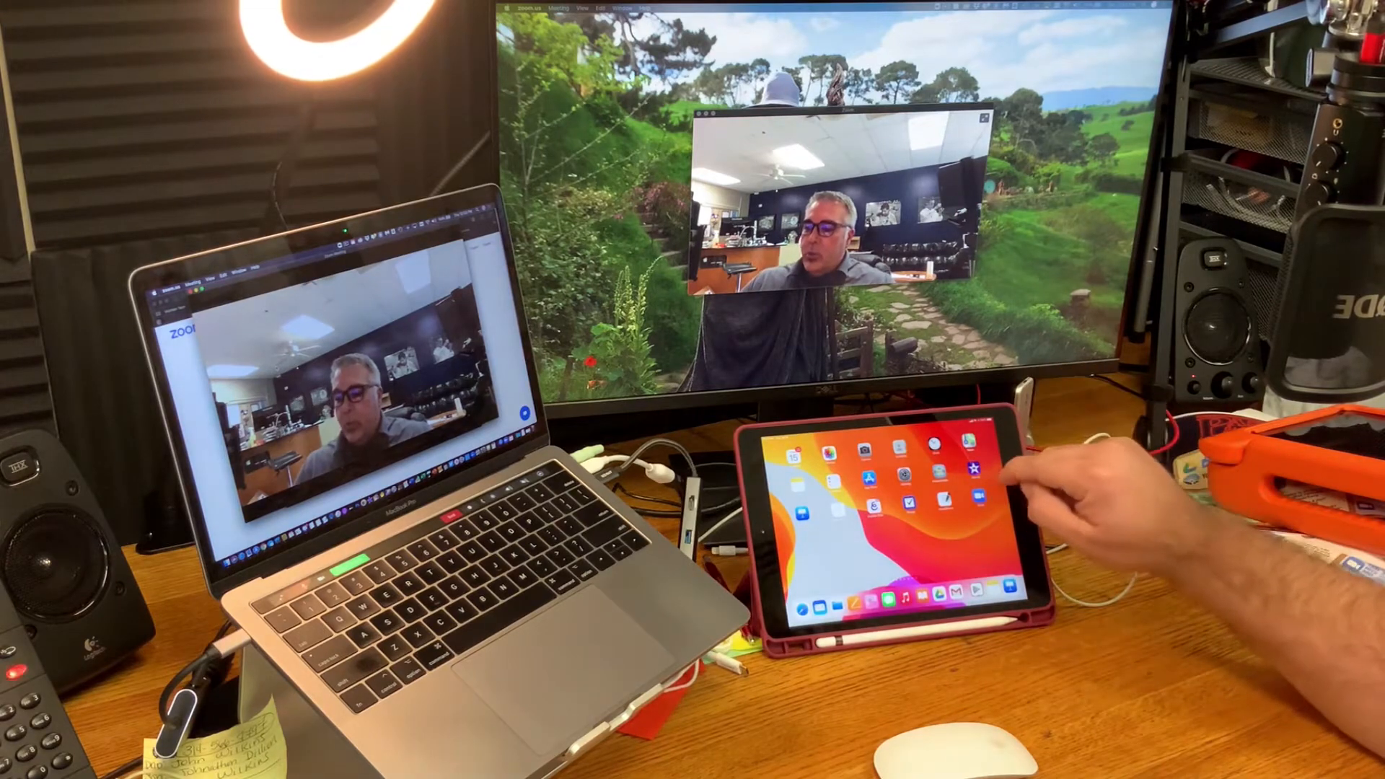
Step: Launch Zoom on the iPad and start Share Screen from its home screen
click(970, 470)
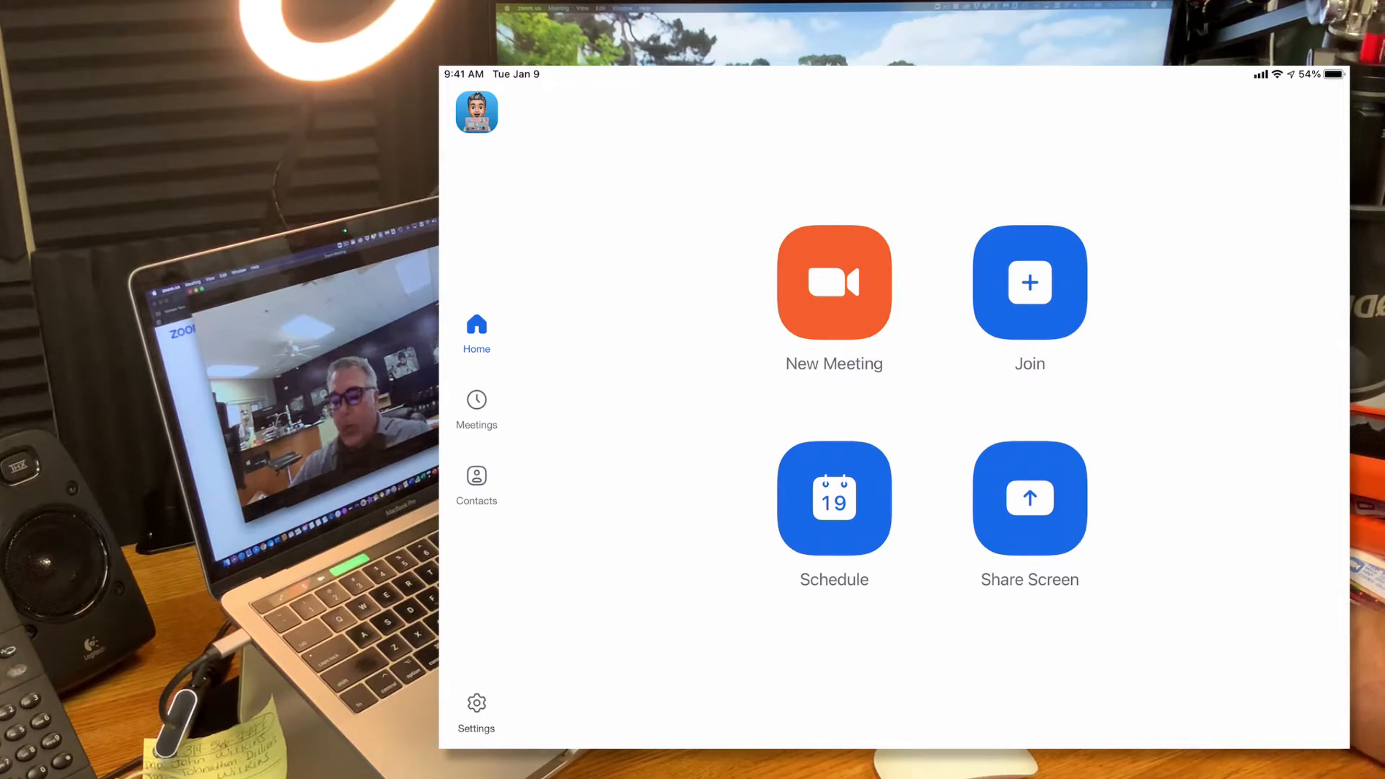
click(1029, 497)
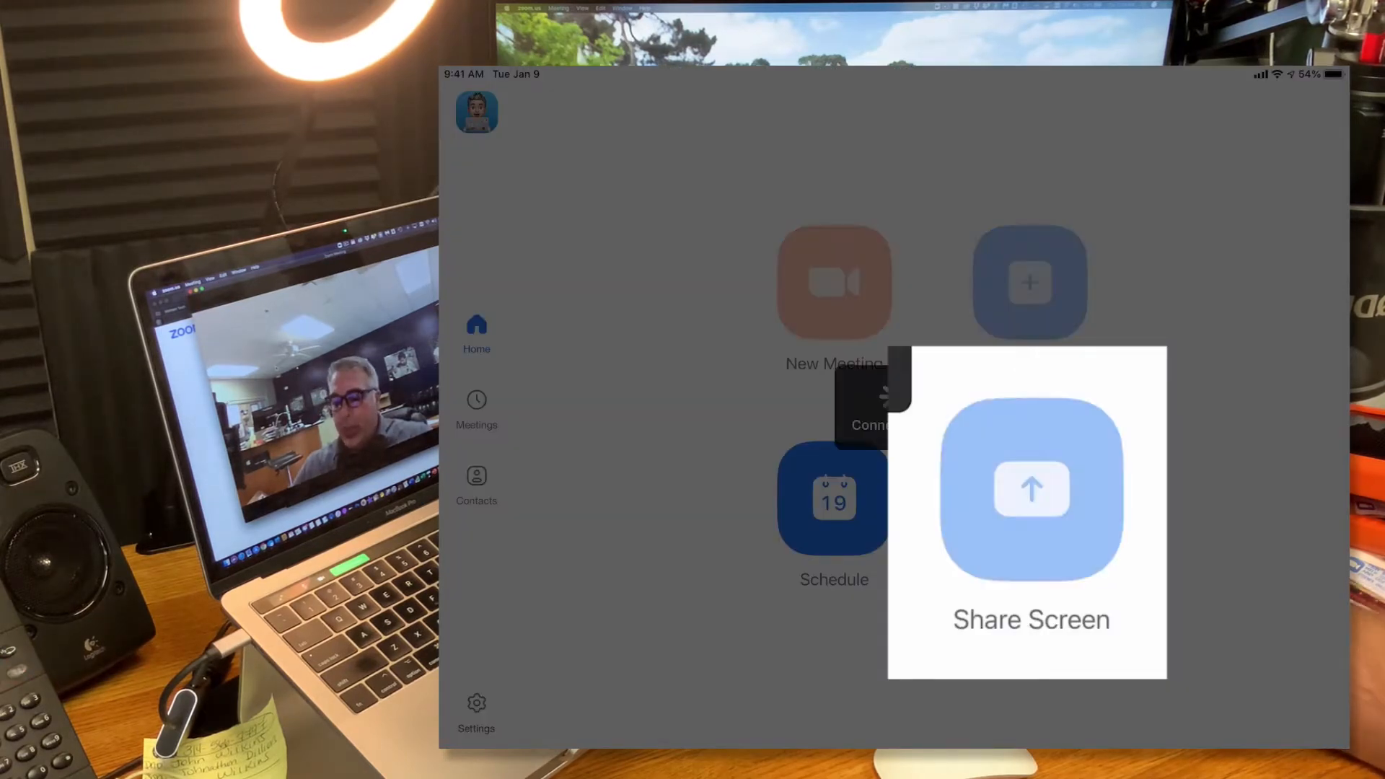
click(1031, 489)
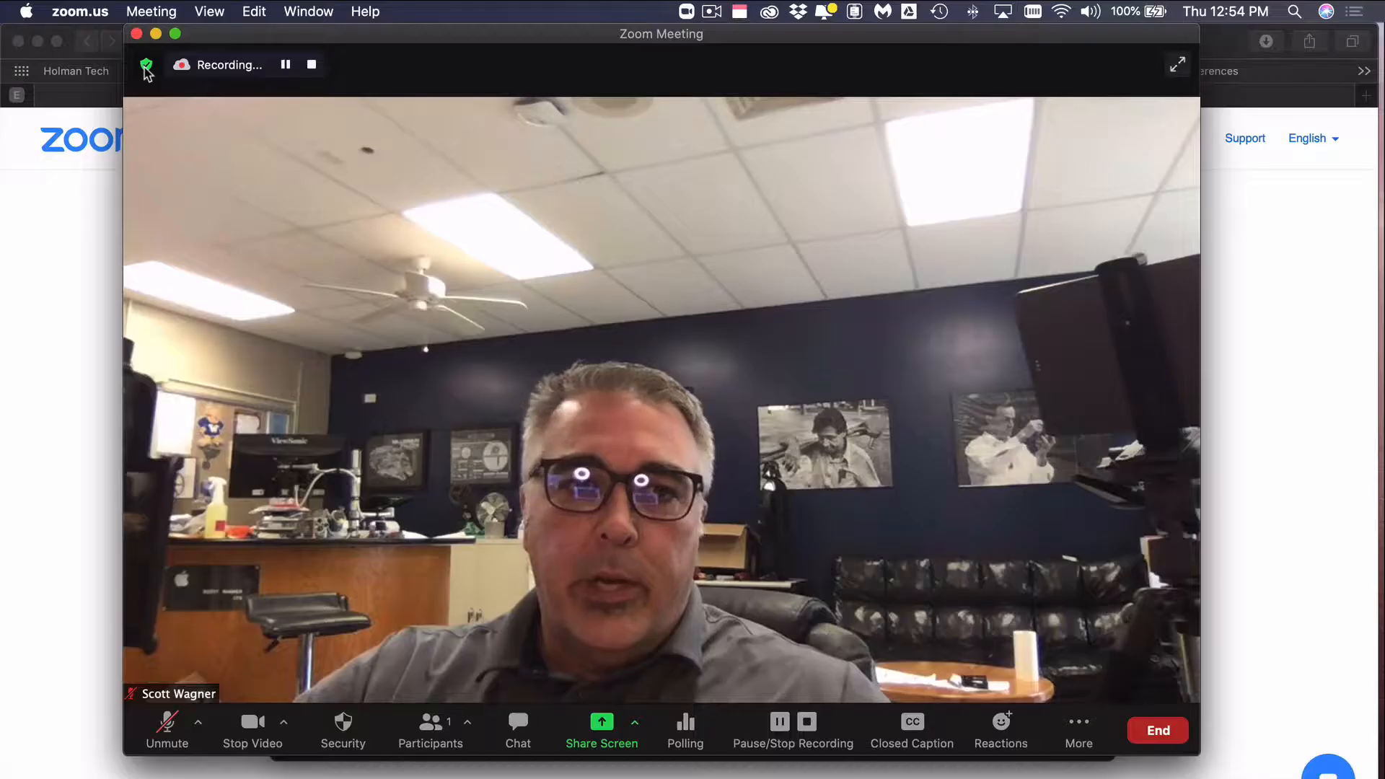
Step: Read the meeting ID from the info panel and enter 314 213 525 in the iPad's Share Screen dialog
click(147, 68)
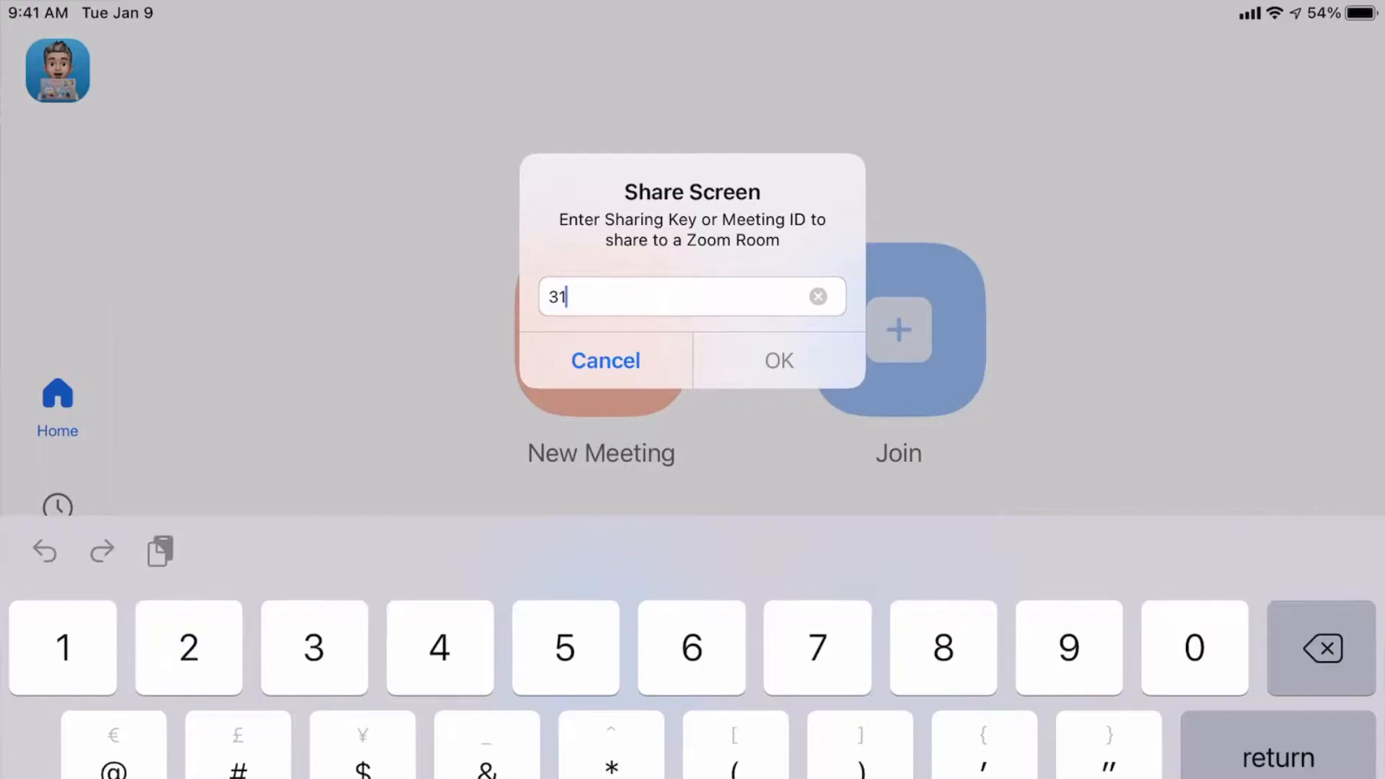
click(62, 648)
text(4 213 525)
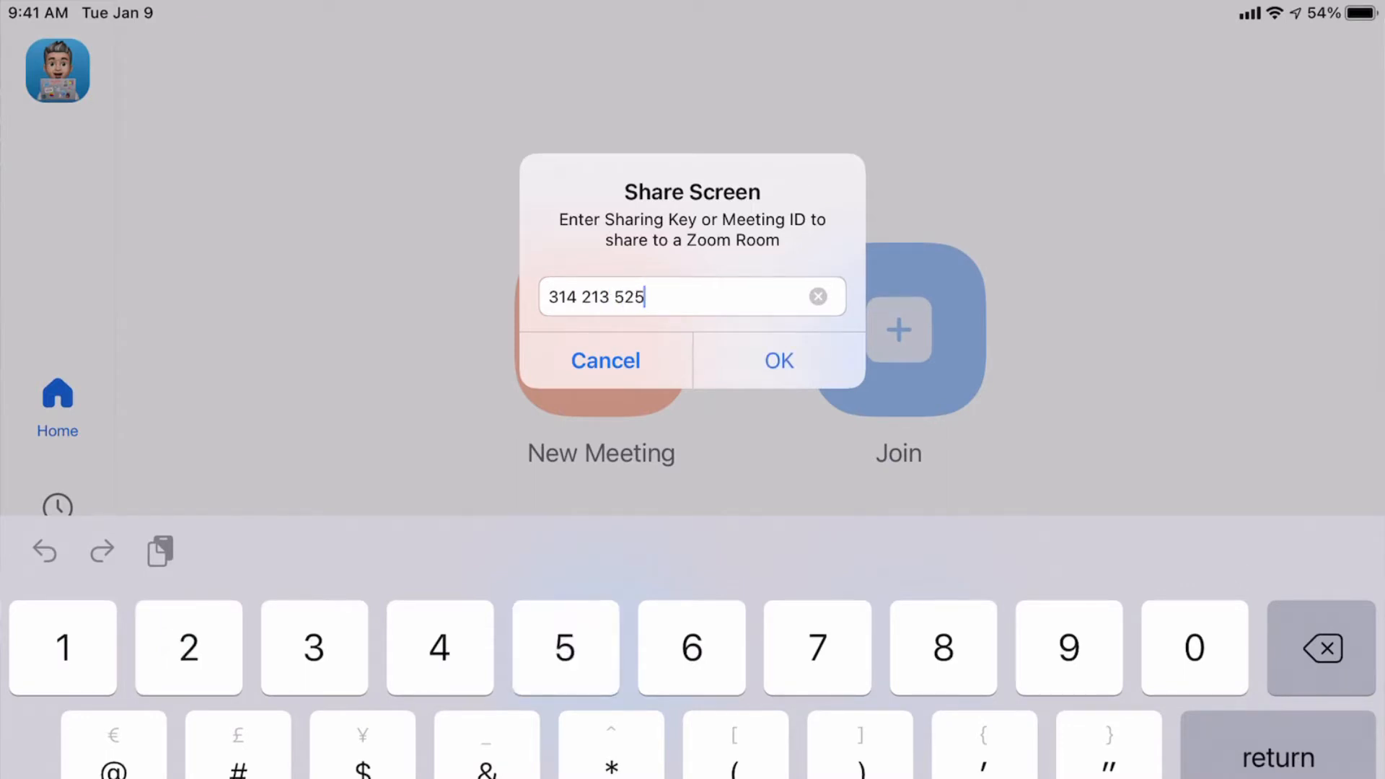
click(776, 361)
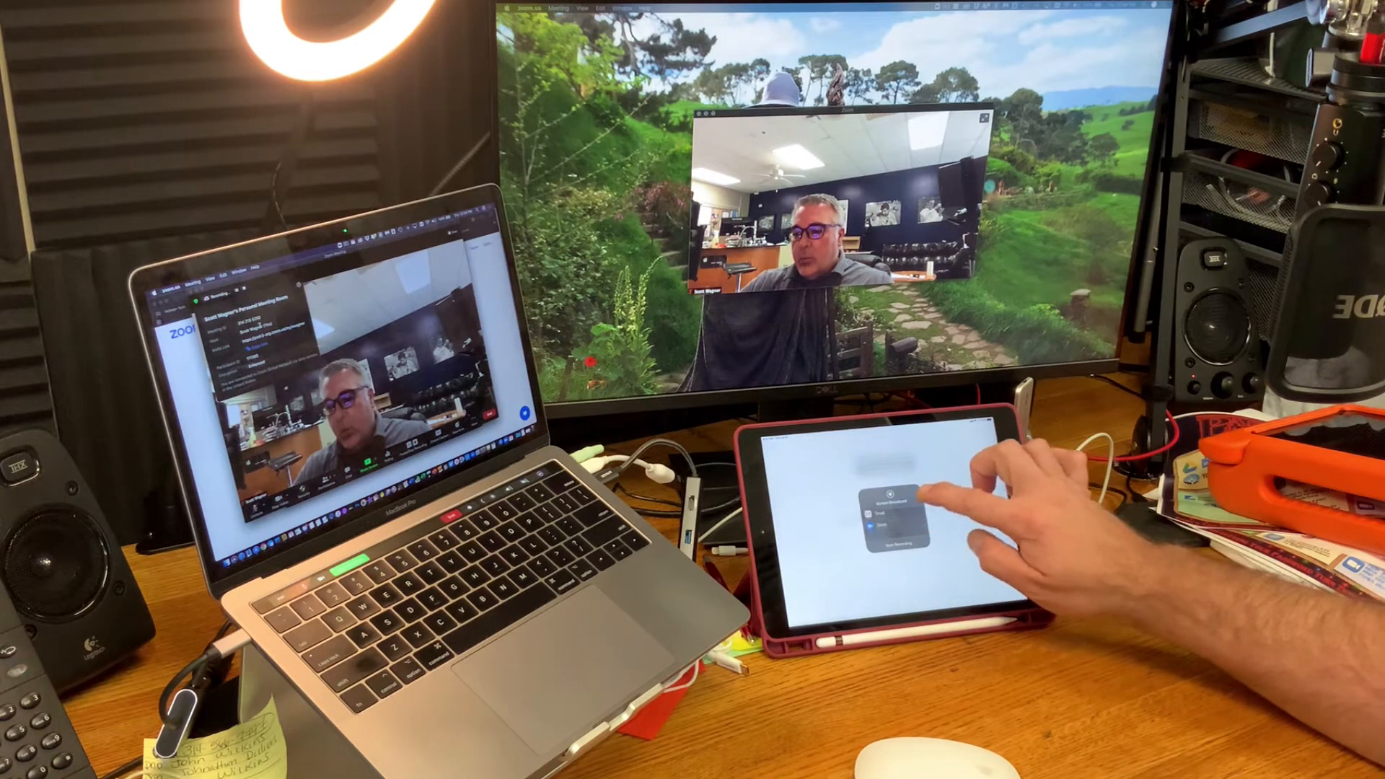
Step: Select Zoom in the Screen Broadcast sheet and start the broadcast
click(895, 504)
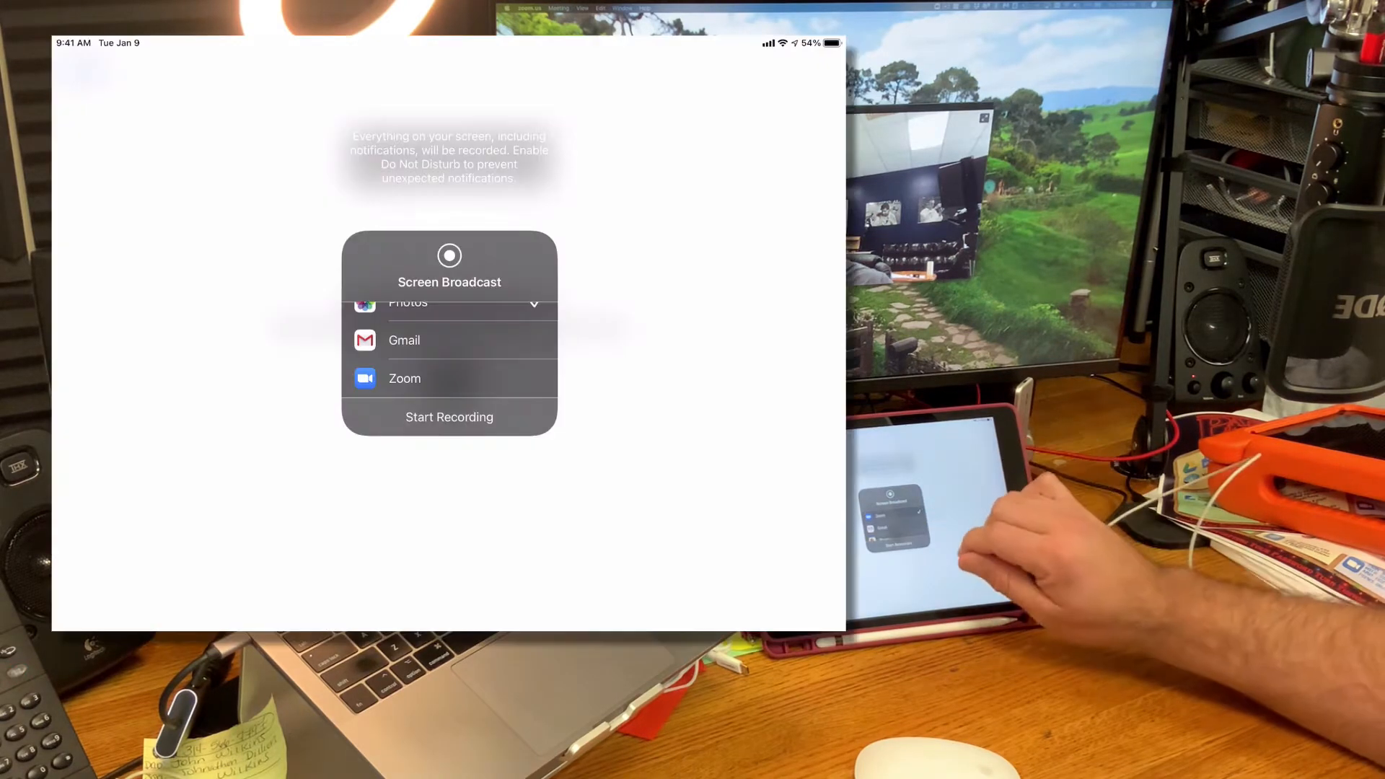
click(404, 378)
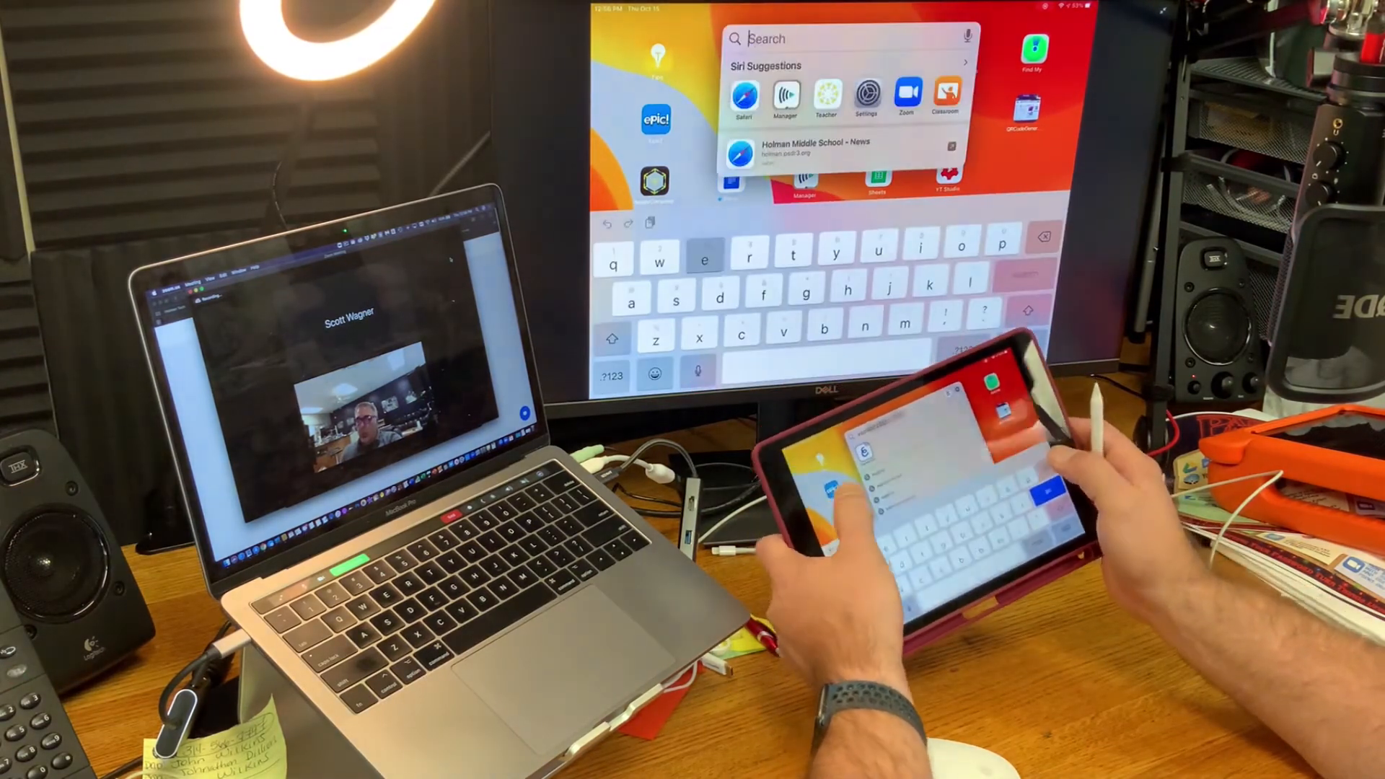
Step: Find 'explain EDU' in Spotlight, reach Whiteboard 31, and select the pen tool for colours
text(explain EDU)
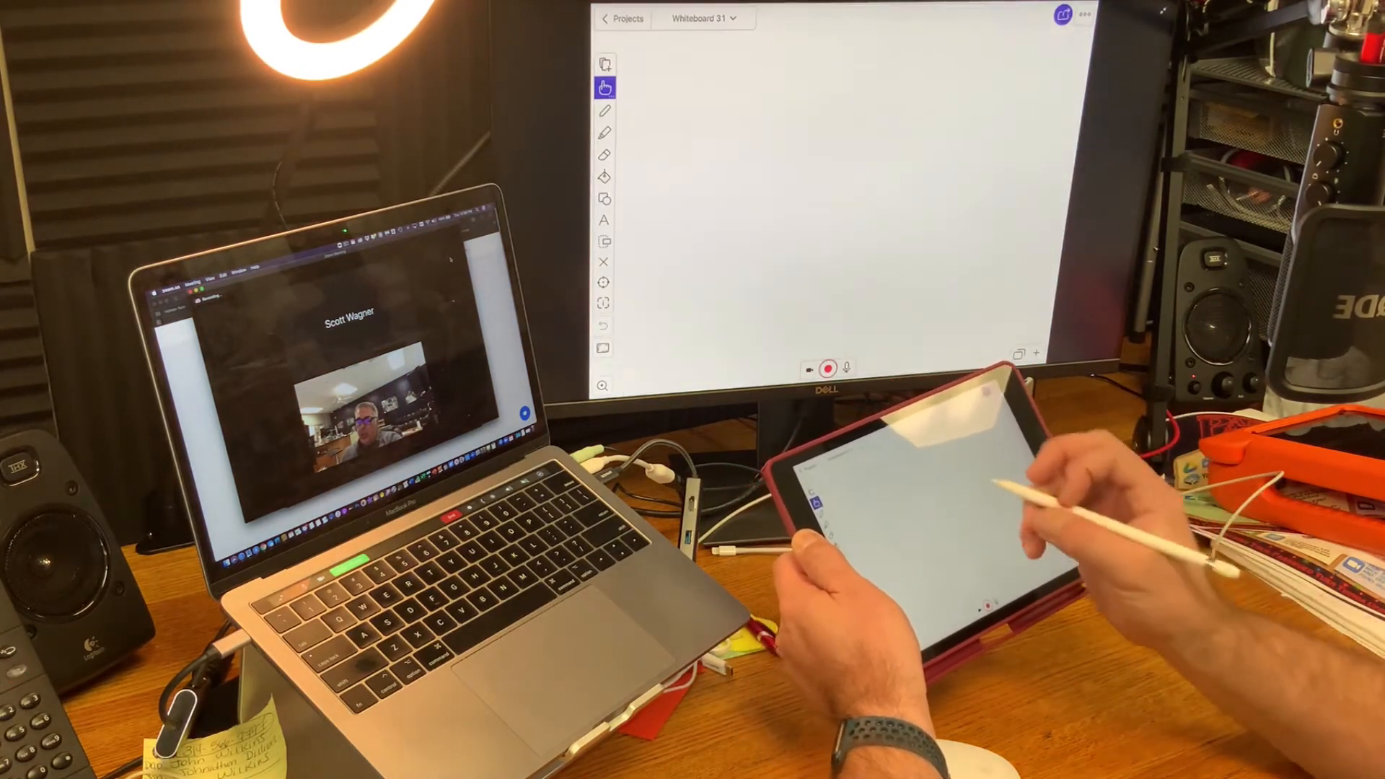
click(604, 110)
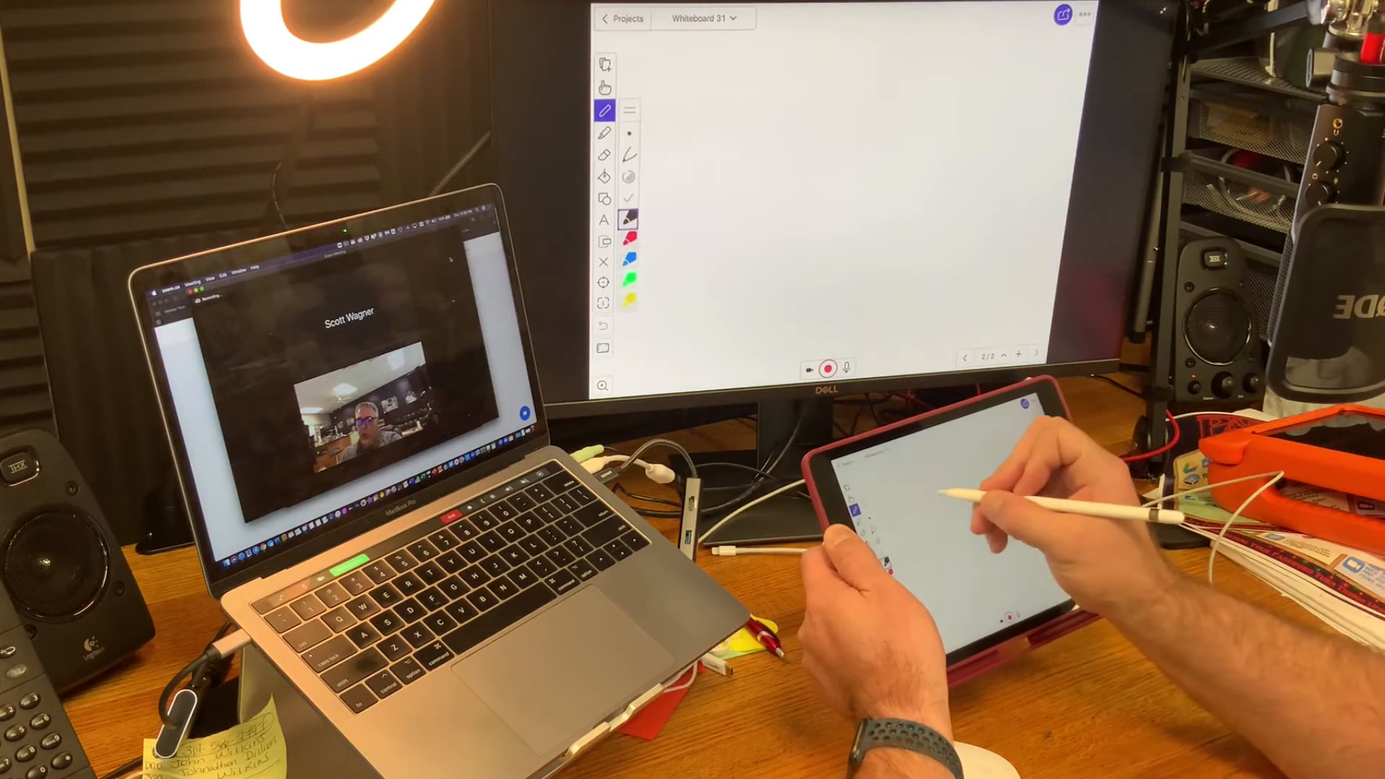